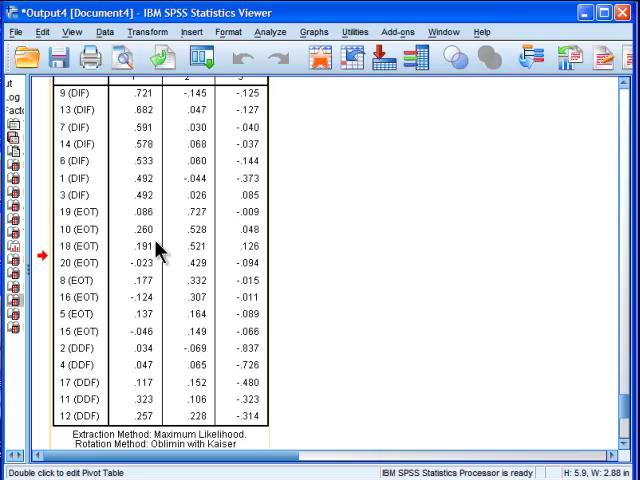
pyautogui.moveTo(85, 338)
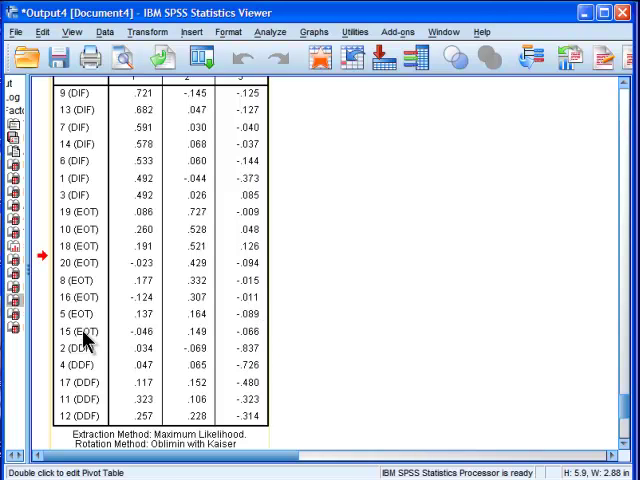
pyautogui.moveTo(150, 416)
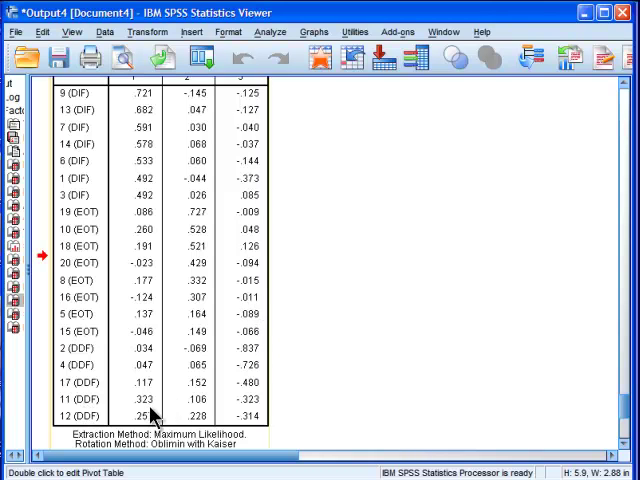
pyautogui.moveTo(377, 397)
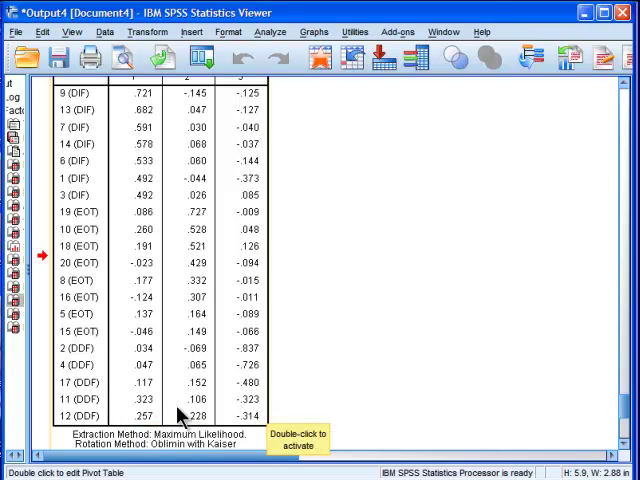
pyautogui.moveTo(288, 412)
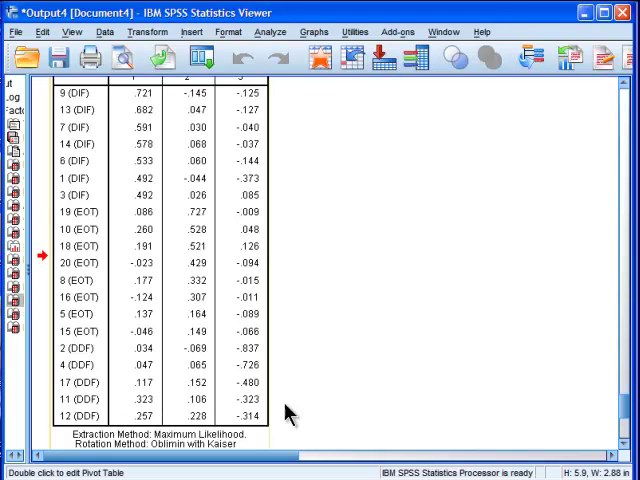
pyautogui.moveTo(388, 424)
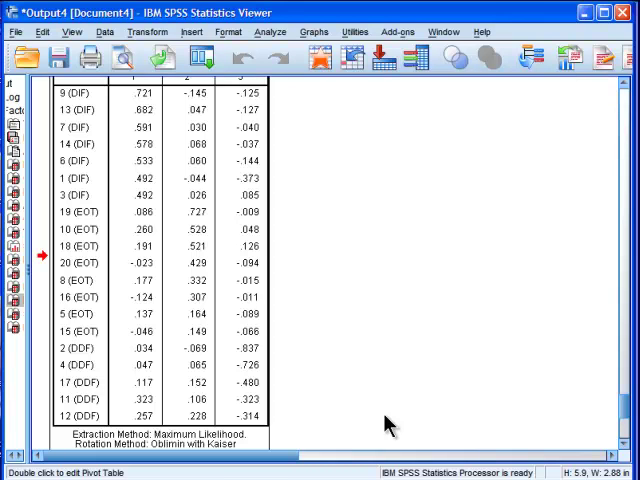
pyautogui.moveTo(242, 267)
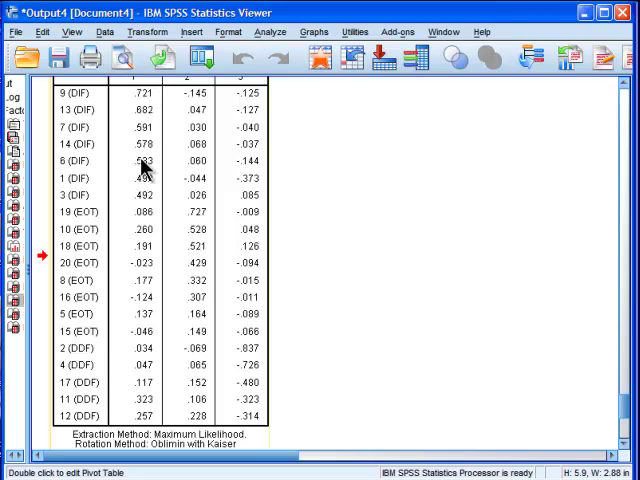
pyautogui.moveTo(145, 247)
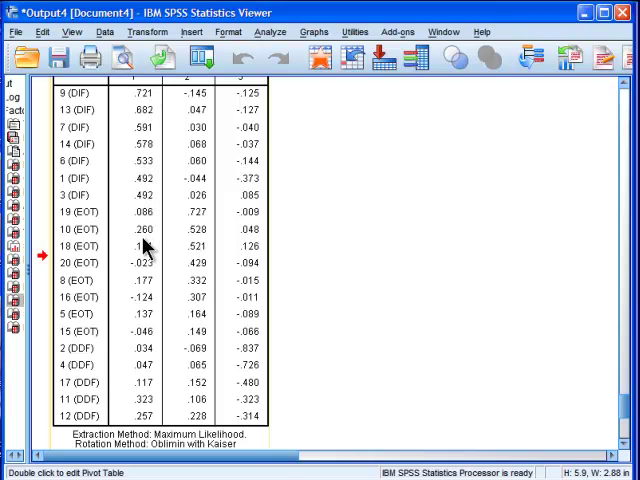
pyautogui.moveTo(148, 424)
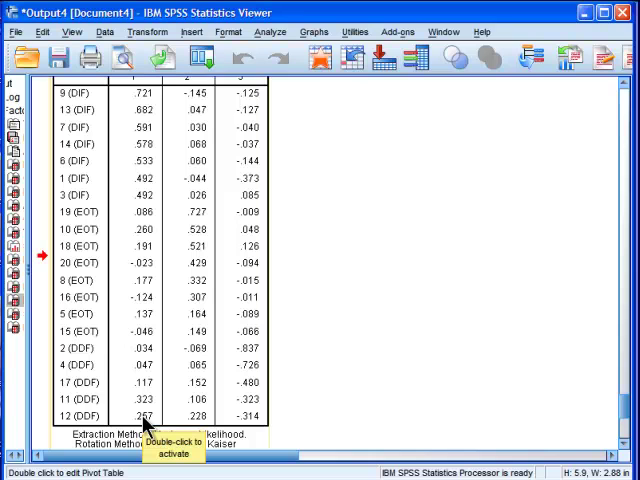
pyautogui.moveTo(145, 262)
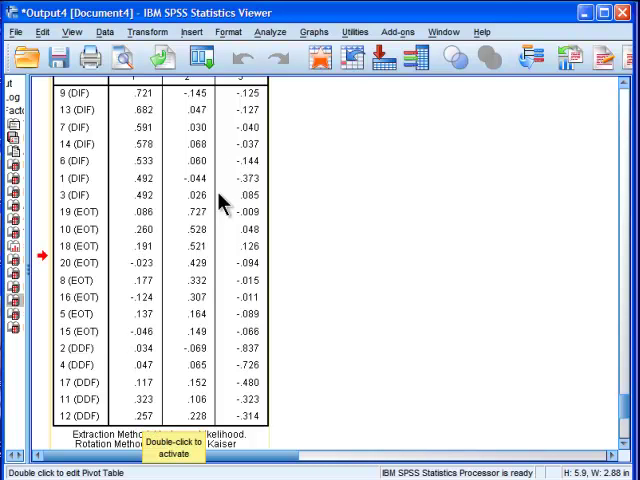
pyautogui.moveTo(455, 338)
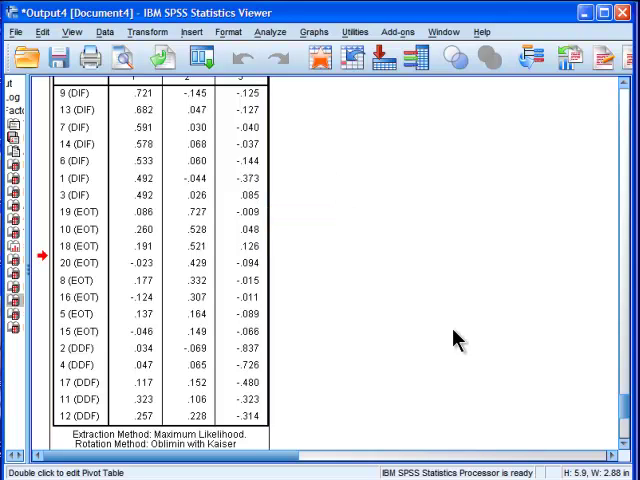
pyautogui.moveTo(471, 396)
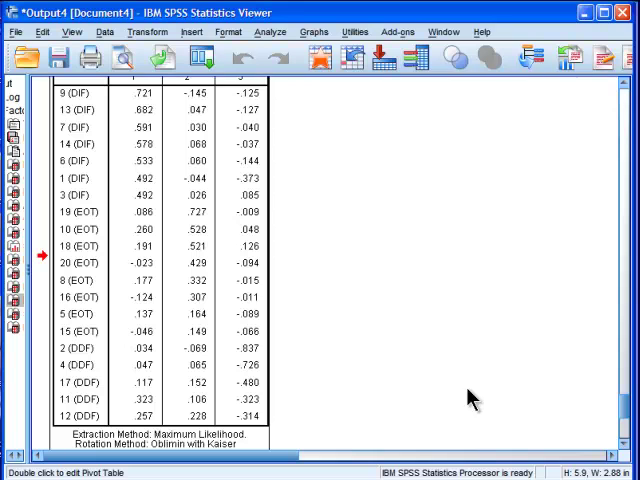
pyautogui.moveTo(278, 303)
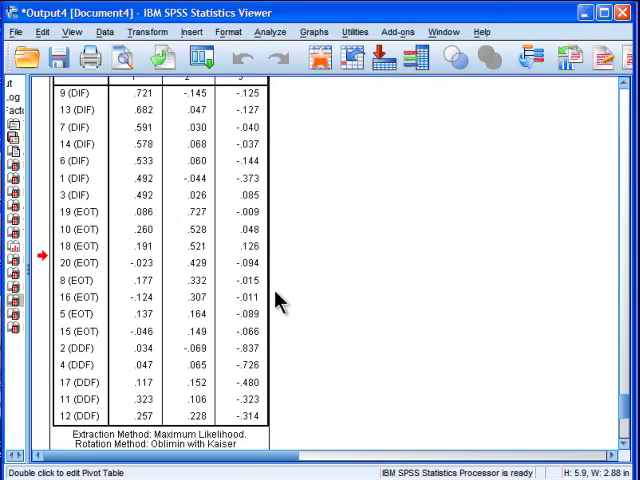
pyautogui.moveTo(437, 380)
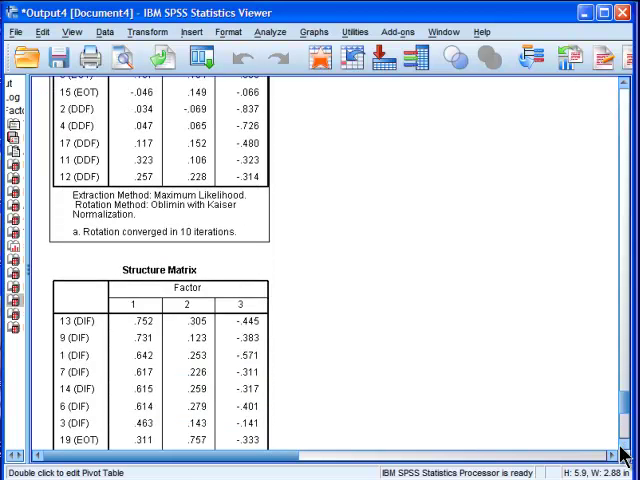
pyautogui.scroll(-3)
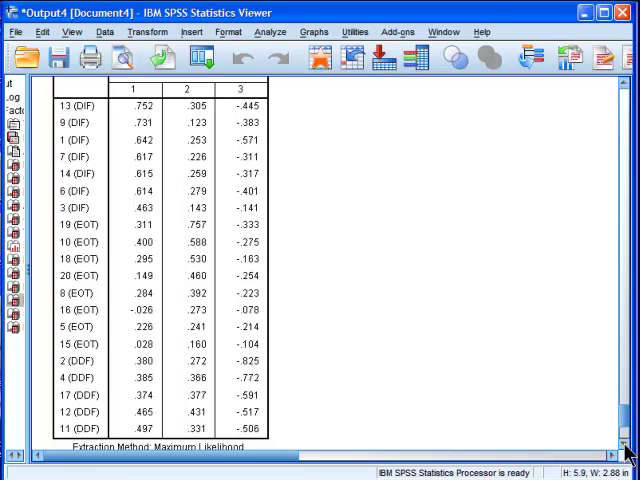
pyautogui.scroll(-3)
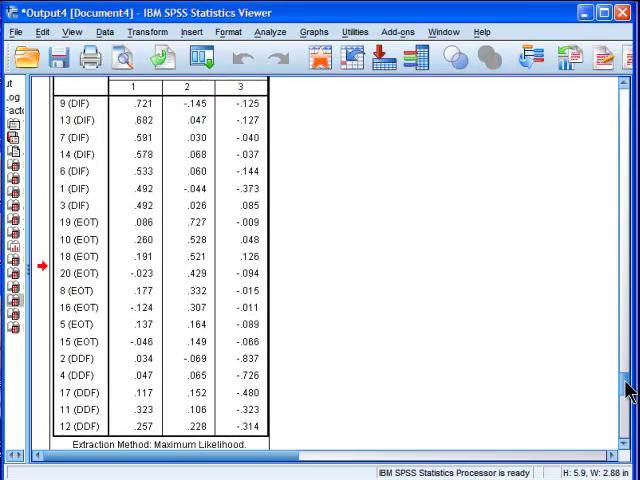
pyautogui.moveTo(140, 119)
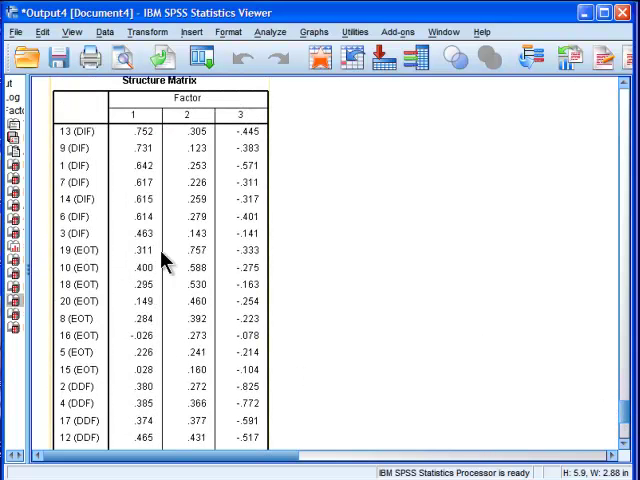
pyautogui.scroll(-3)
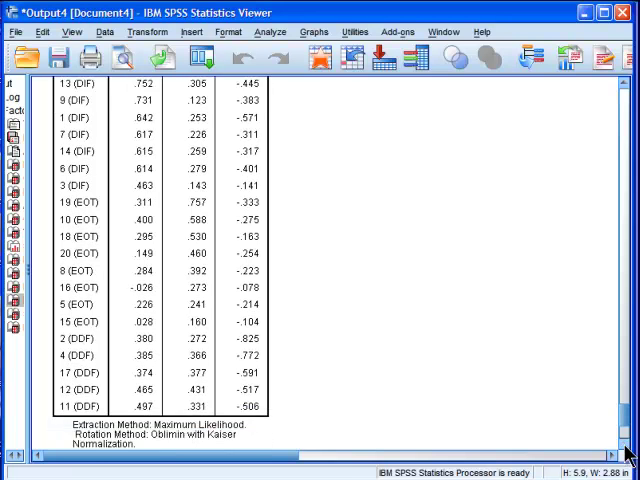
pyautogui.scroll(-3)
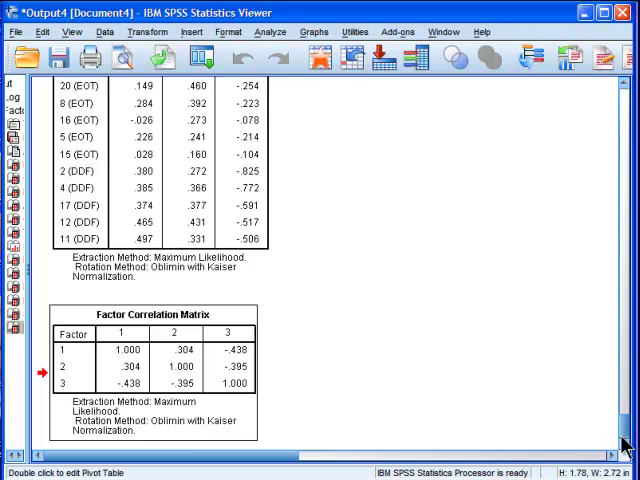
pyautogui.scroll(-3)
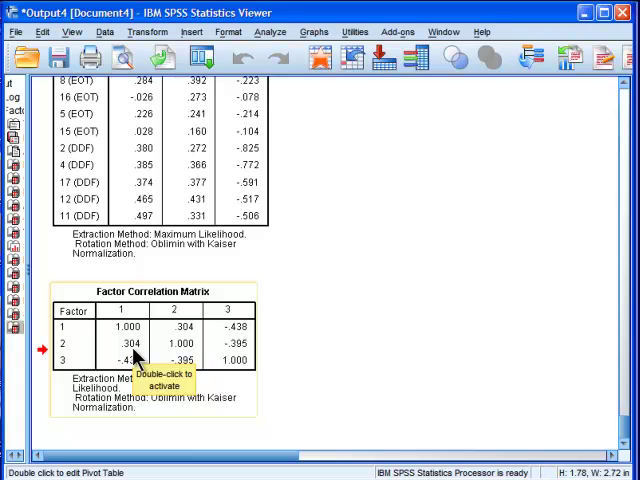
pyautogui.moveTo(135, 355)
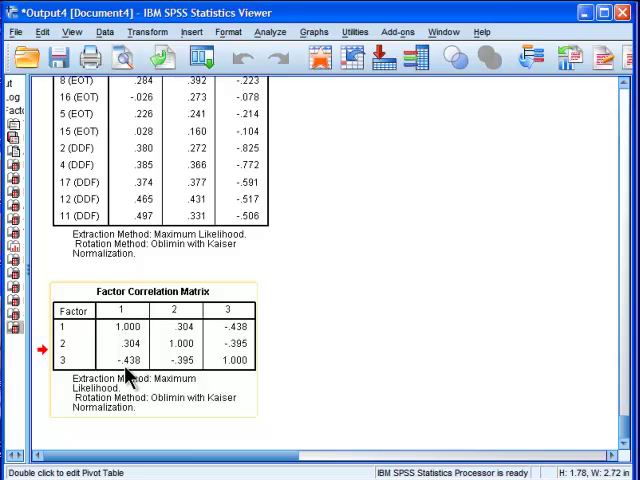
pyautogui.moveTo(130, 375)
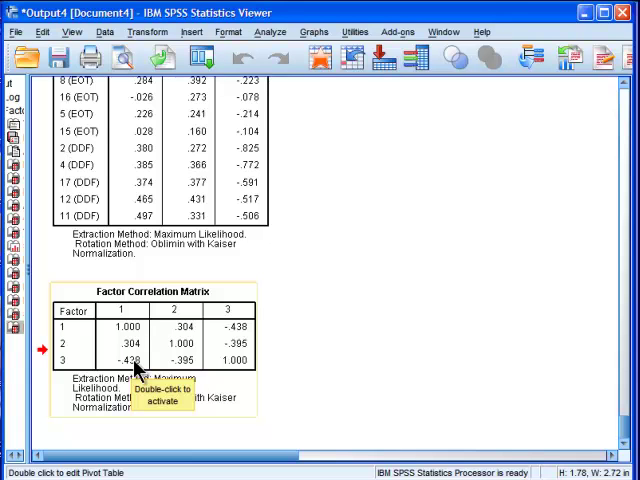
pyautogui.moveTo(135, 368)
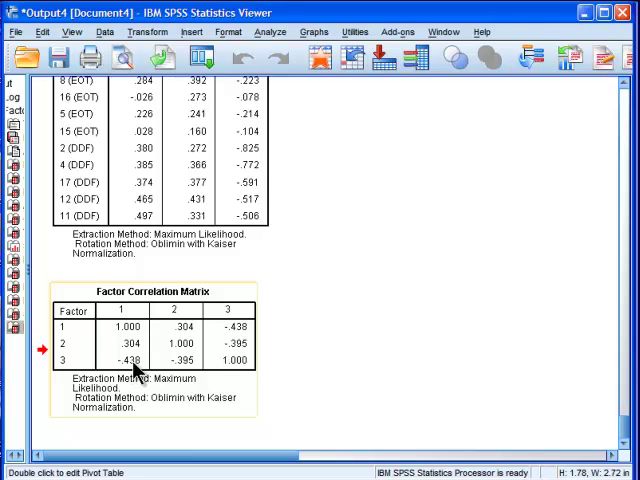
pyautogui.moveTo(135, 372)
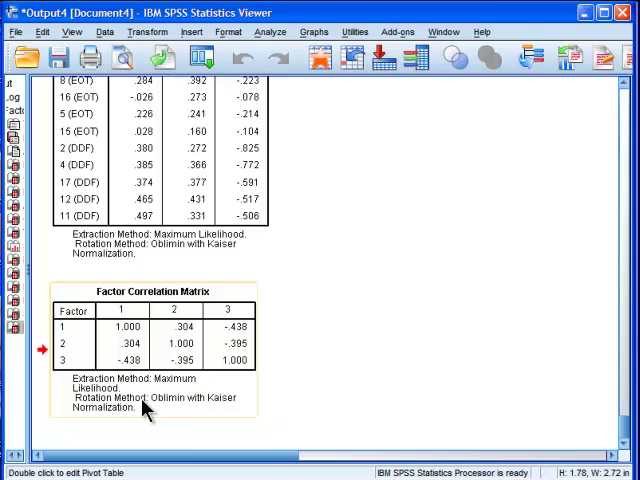
pyautogui.moveTo(130, 378)
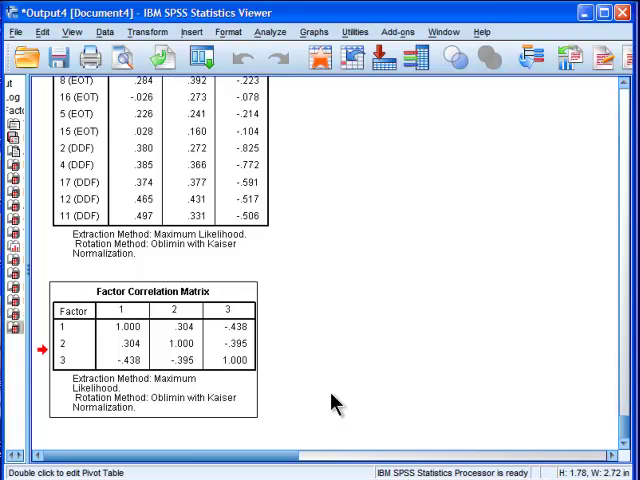
pyautogui.moveTo(133, 385)
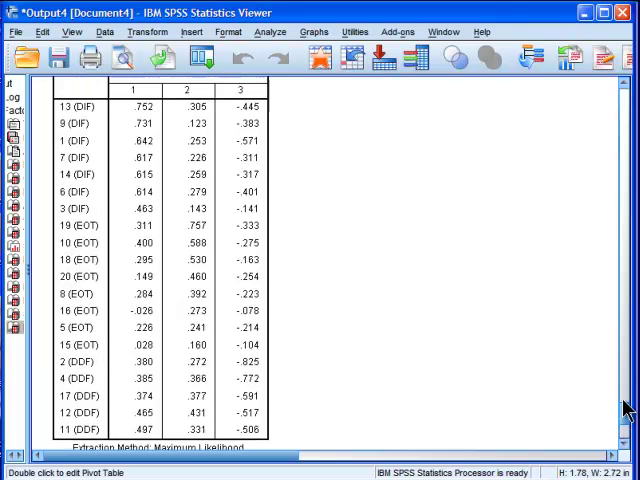
pyautogui.scroll(-3)
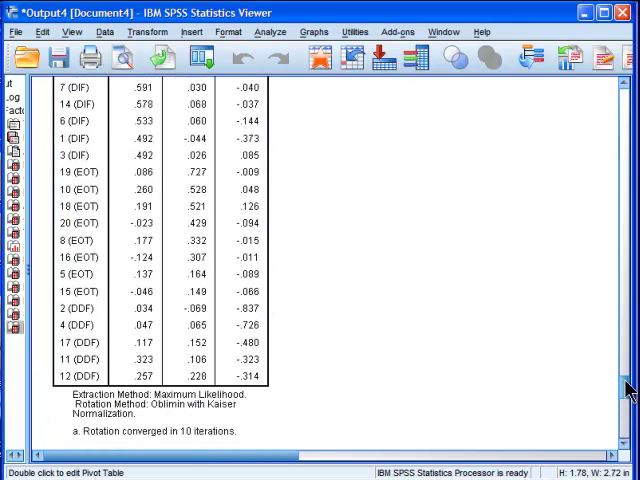
pyautogui.scroll(-3)
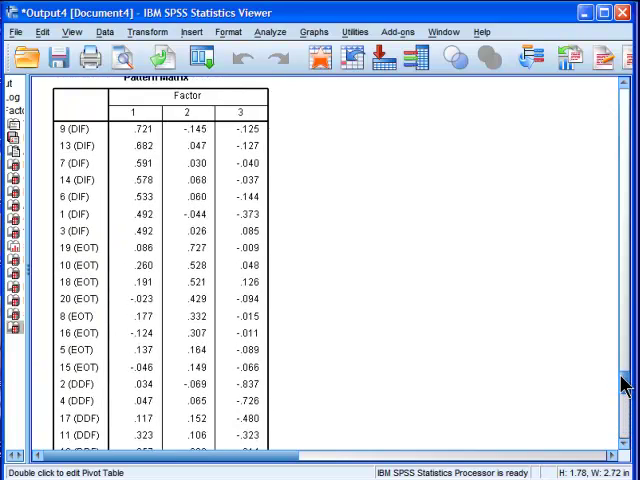
pyautogui.scroll(-3)
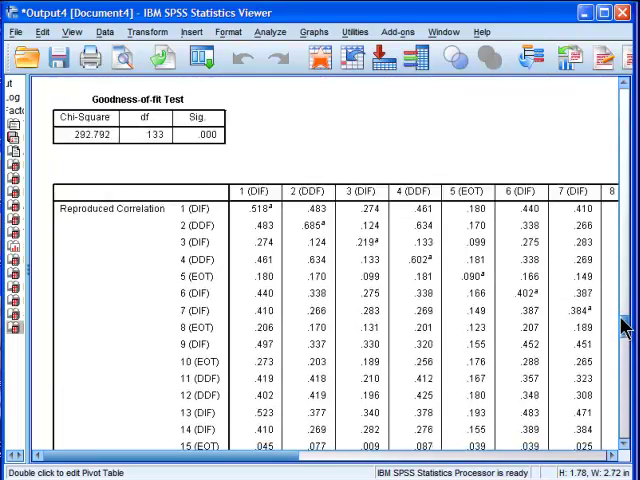
pyautogui.scroll(-3)
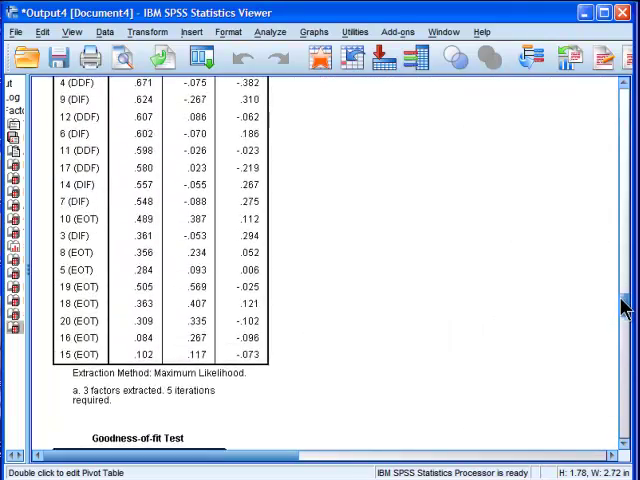
pyautogui.scroll(-3)
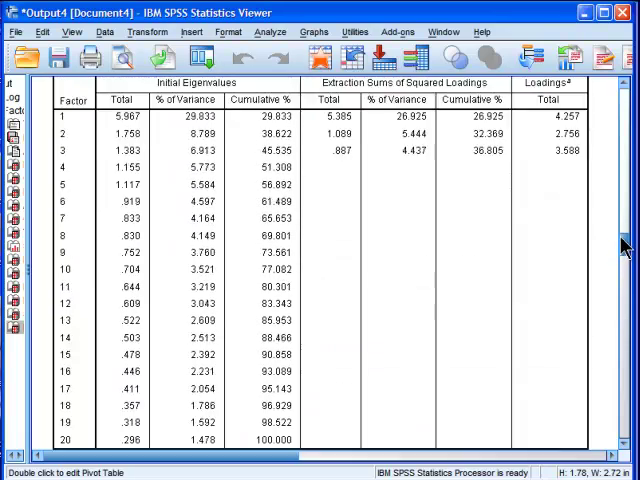
pyautogui.scroll(-3)
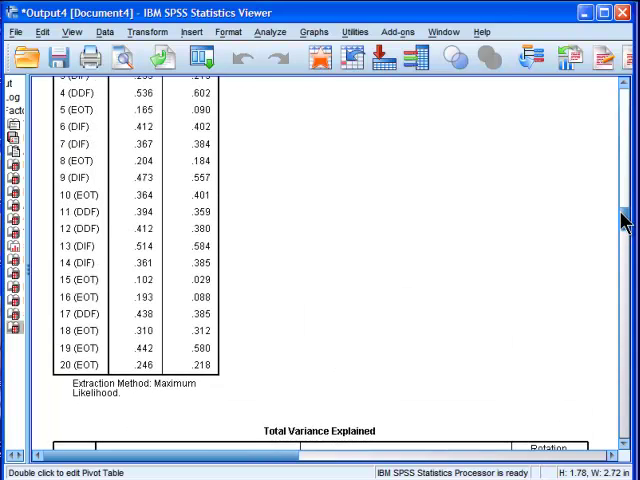